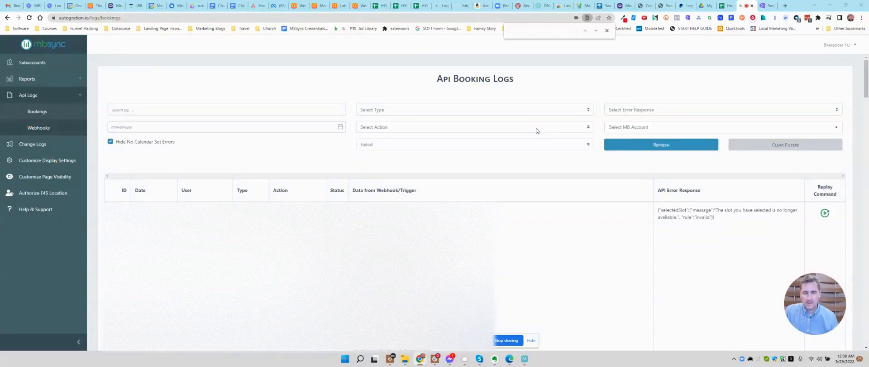
pyautogui.moveTo(457, 87)
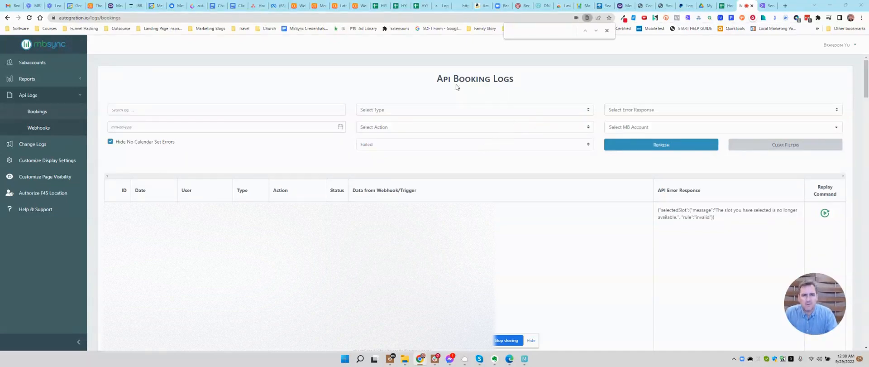
pyautogui.moveTo(403, 74)
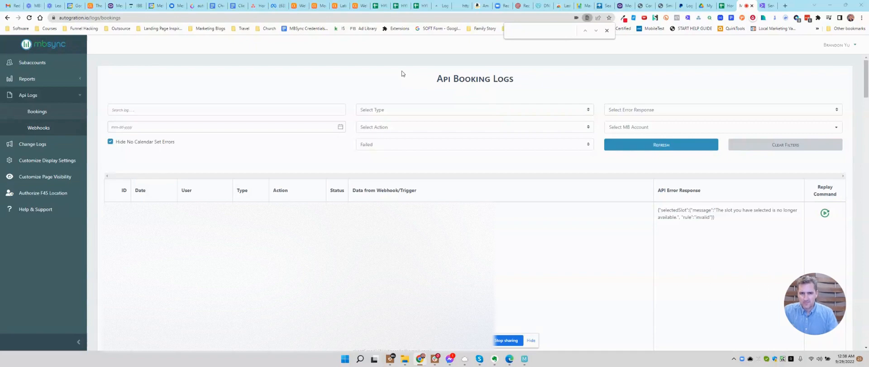
pyautogui.moveTo(377, 85)
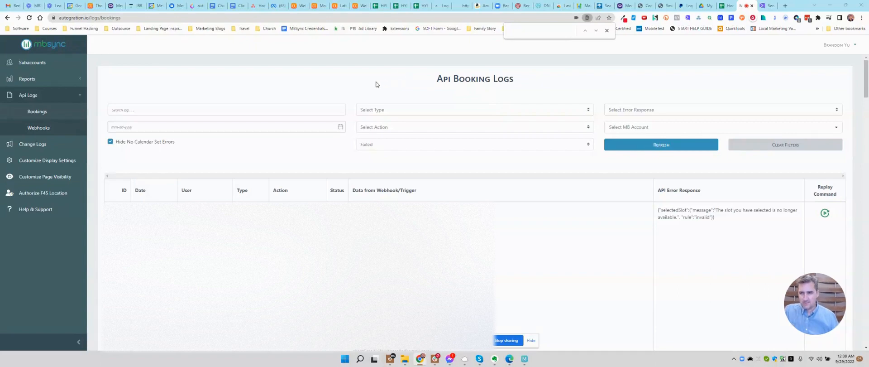
pyautogui.moveTo(341, 91)
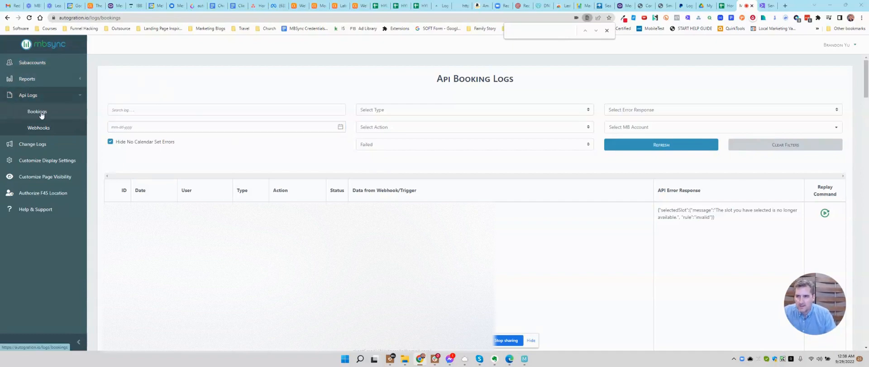
# Step: Switch the booking log status filter to Success and scroll through the successful entries
pyautogui.click(474, 144)
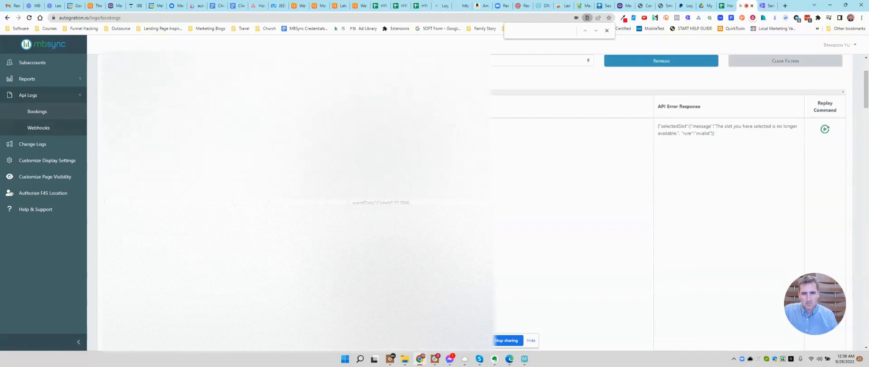
pyautogui.scroll(-3)
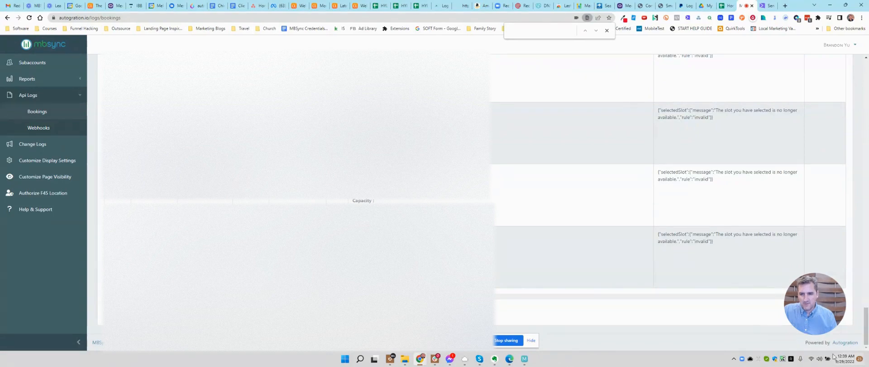
pyautogui.scroll(-3)
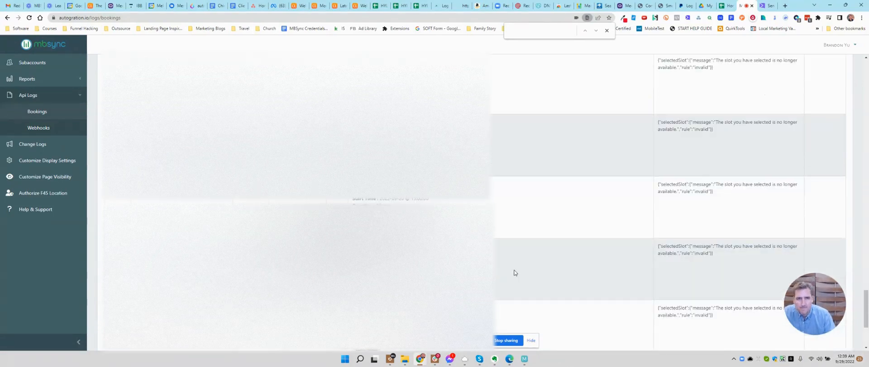
pyautogui.scroll(-3)
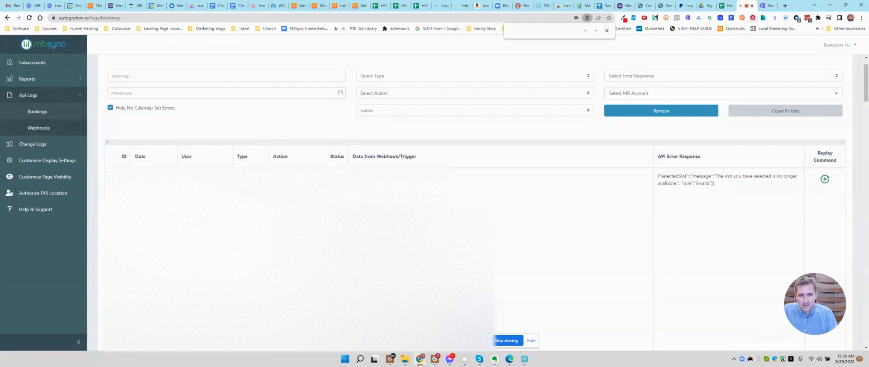
pyautogui.scroll(-3)
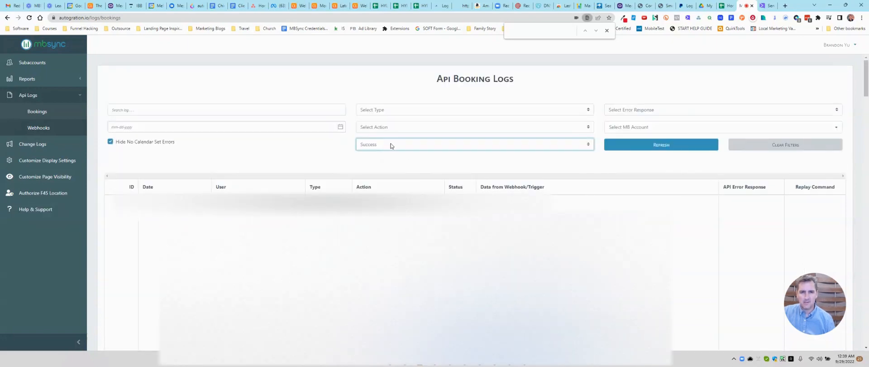
# Step: Set the status filter to Failed and scroll to the slot-no-longer-available failure row
pyautogui.click(474, 144)
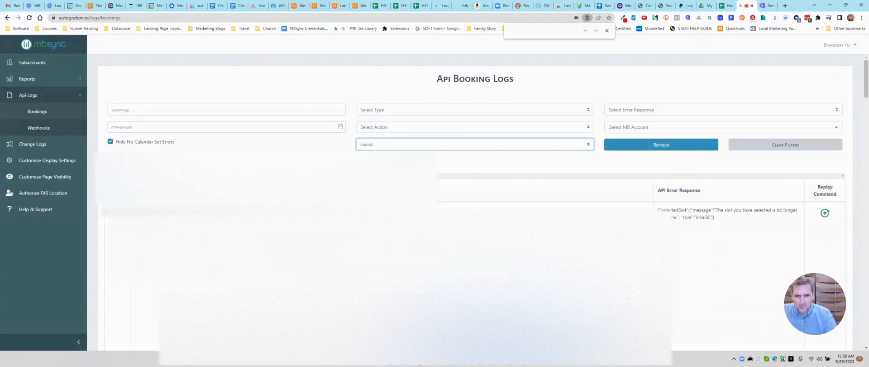
pyautogui.scroll(-3)
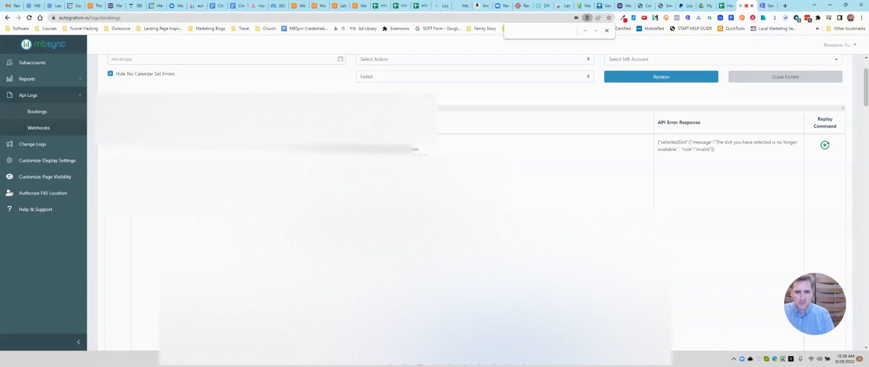
pyautogui.scroll(-3)
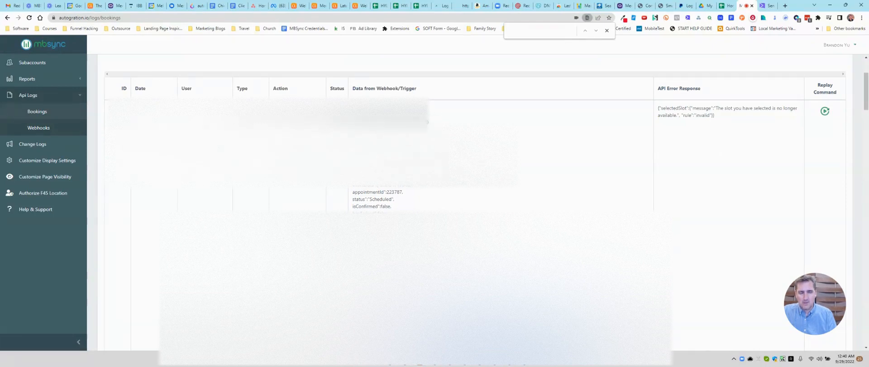
pyautogui.scroll(-3)
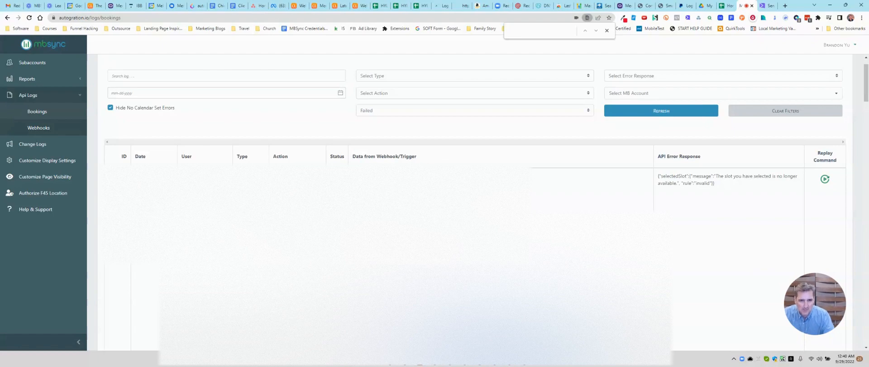
pyautogui.moveTo(857, 198)
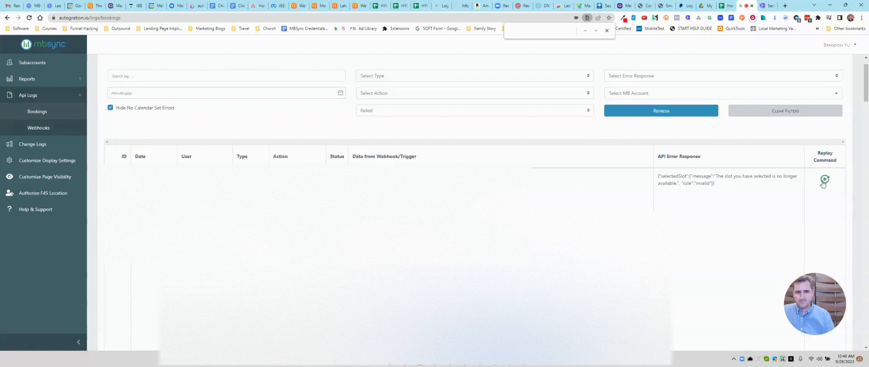
pyautogui.scroll(-3)
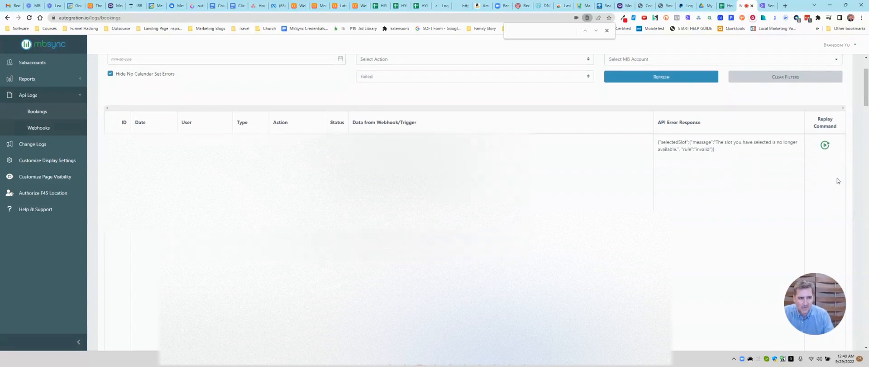